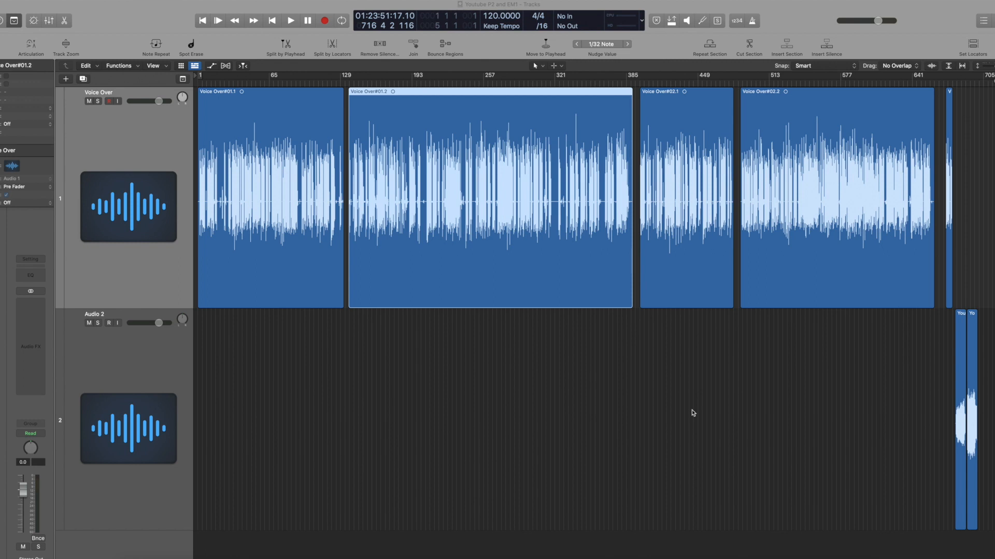
mouse_move(418, 263)
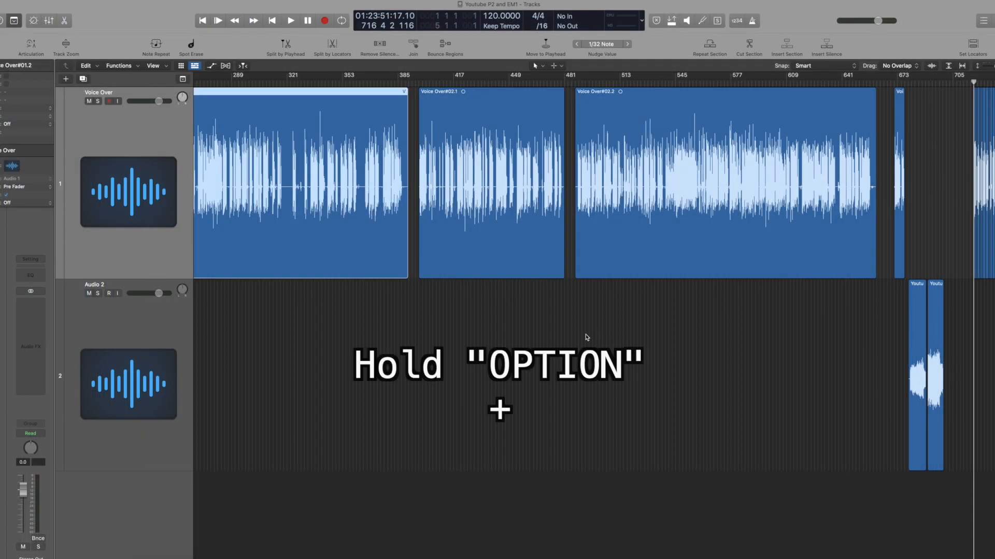
- Zoom out to the whole arrangement, then zoom into the Voice Over#01.2 recording
key("option+left")
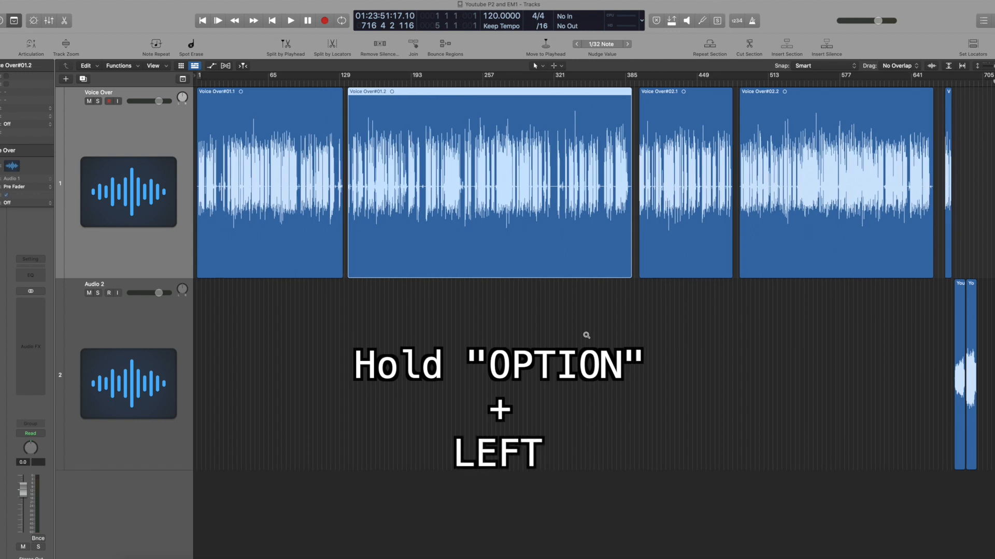
key("option+right")
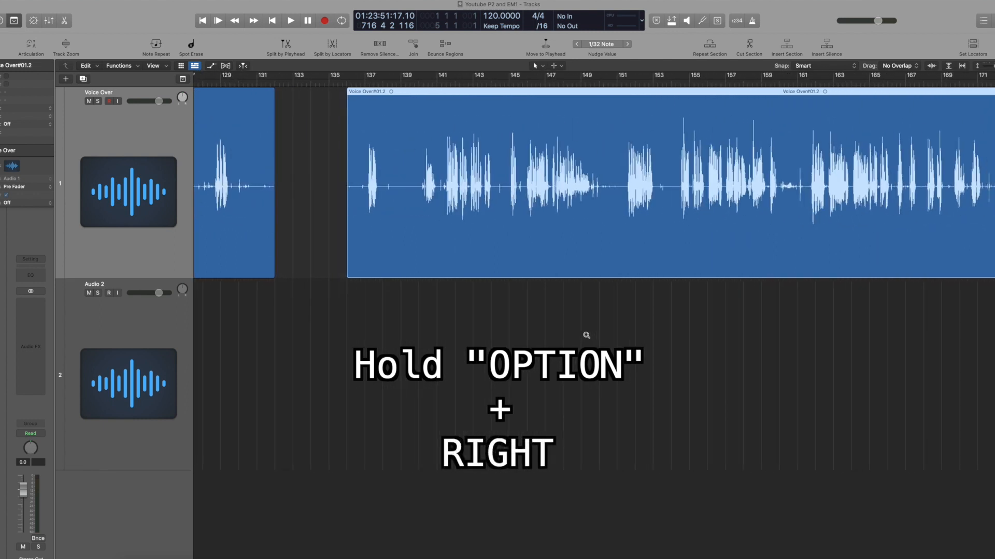
key("option+up")
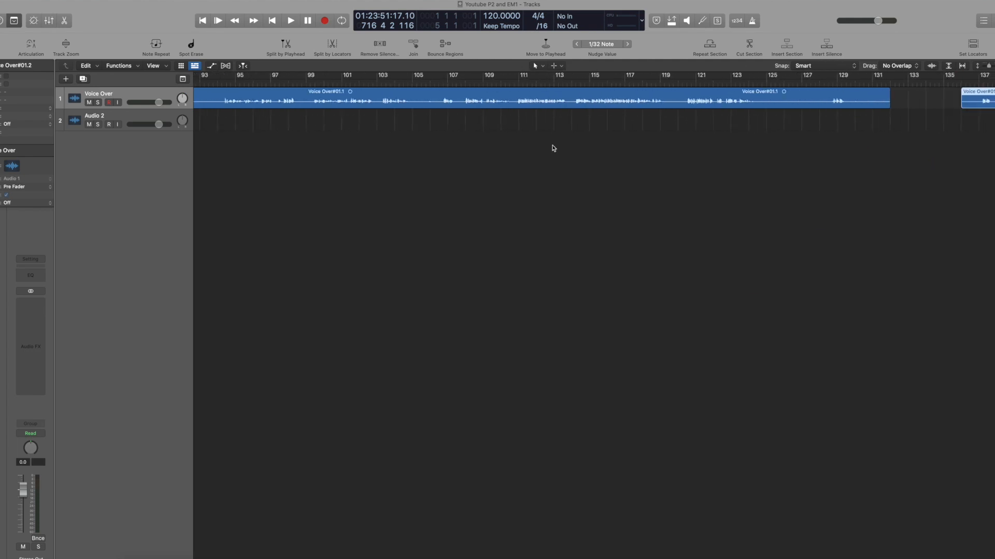
- Scroll the timeline left and enlarge both track lanes back to full height
scroll("left", 3)
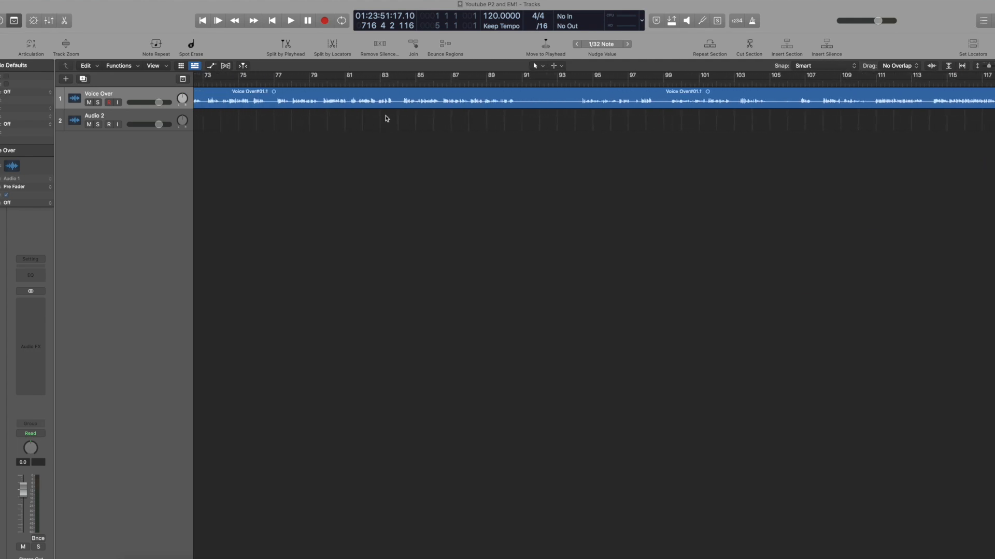
key("cmd+right")
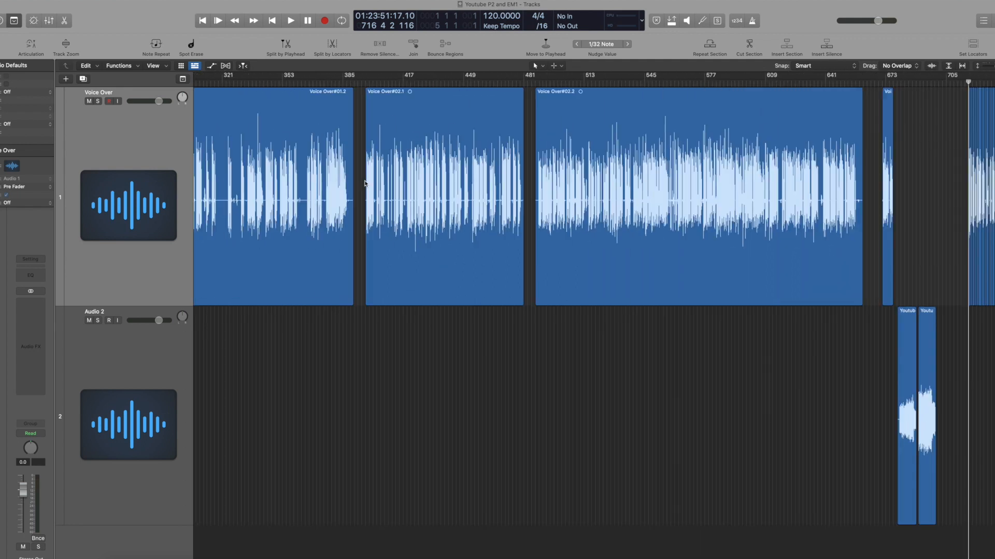
- Zoom to the Voice Over#02.1 region with Z, then select all regions with Command+A
key("z")
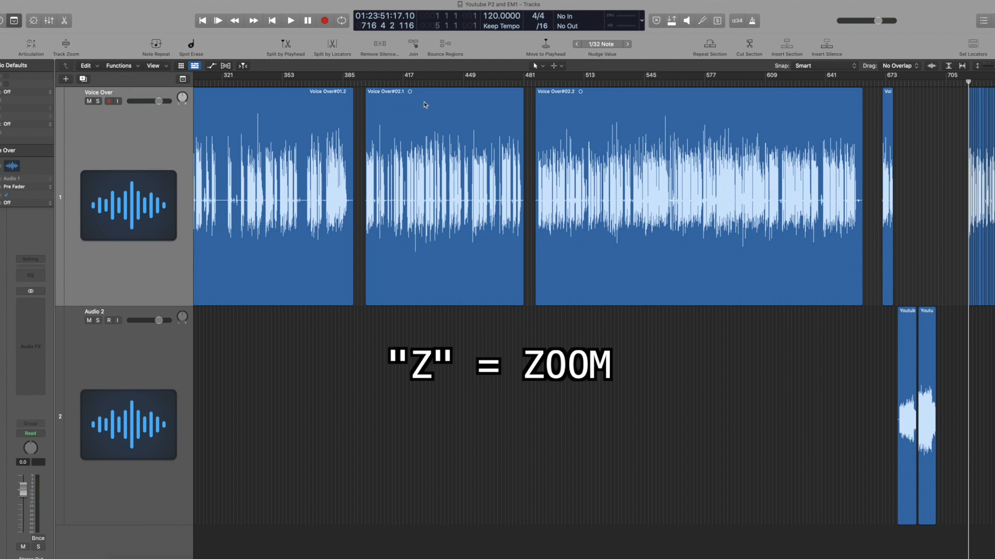
left_click(444, 190)
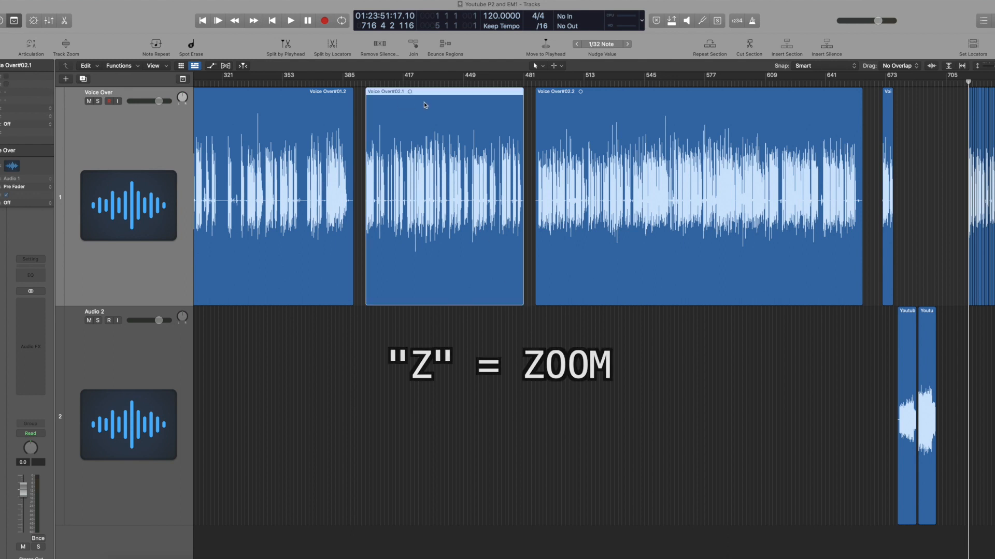
key("z")
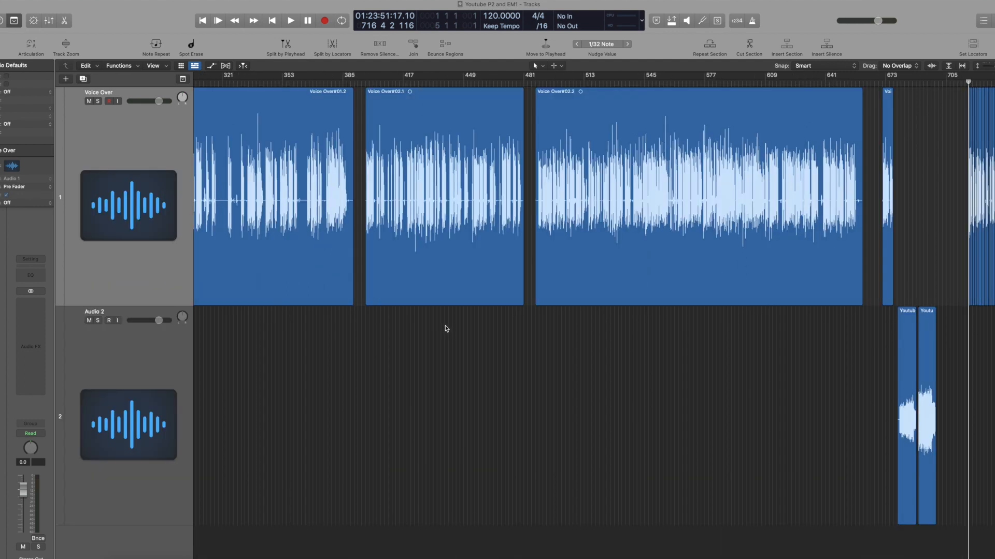
key("cmd+a")
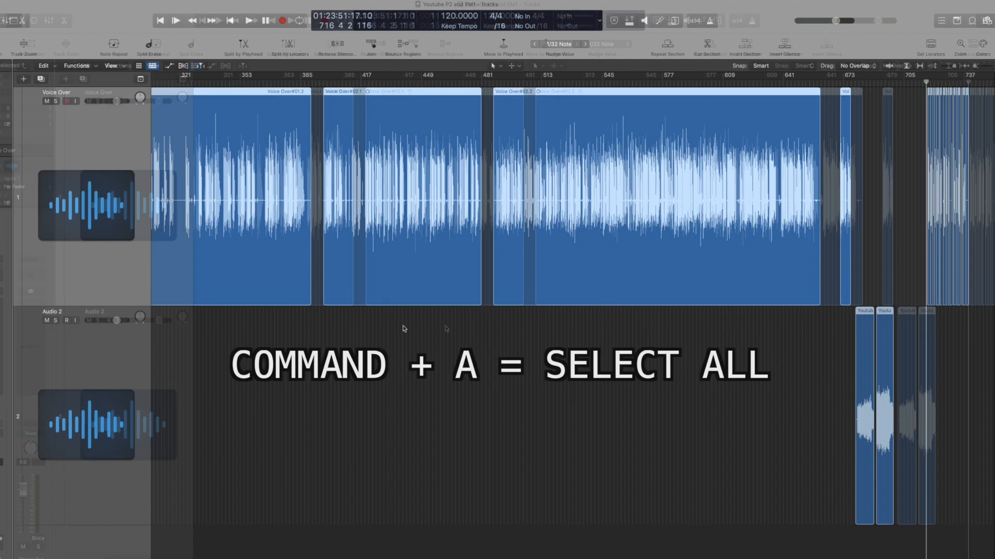